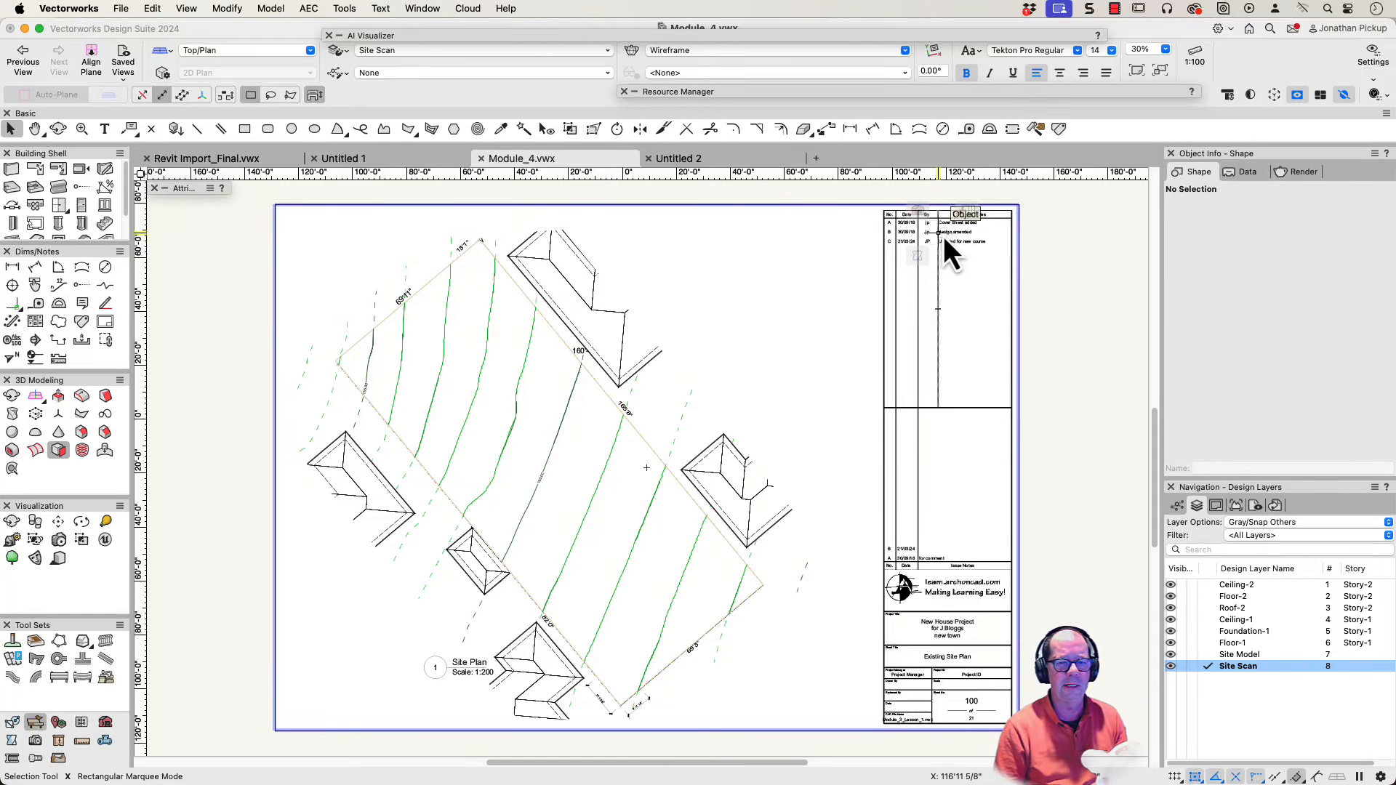
# Create a new blank Vectorworks document to receive the surveyor's plan.
pyautogui.click(121, 9)
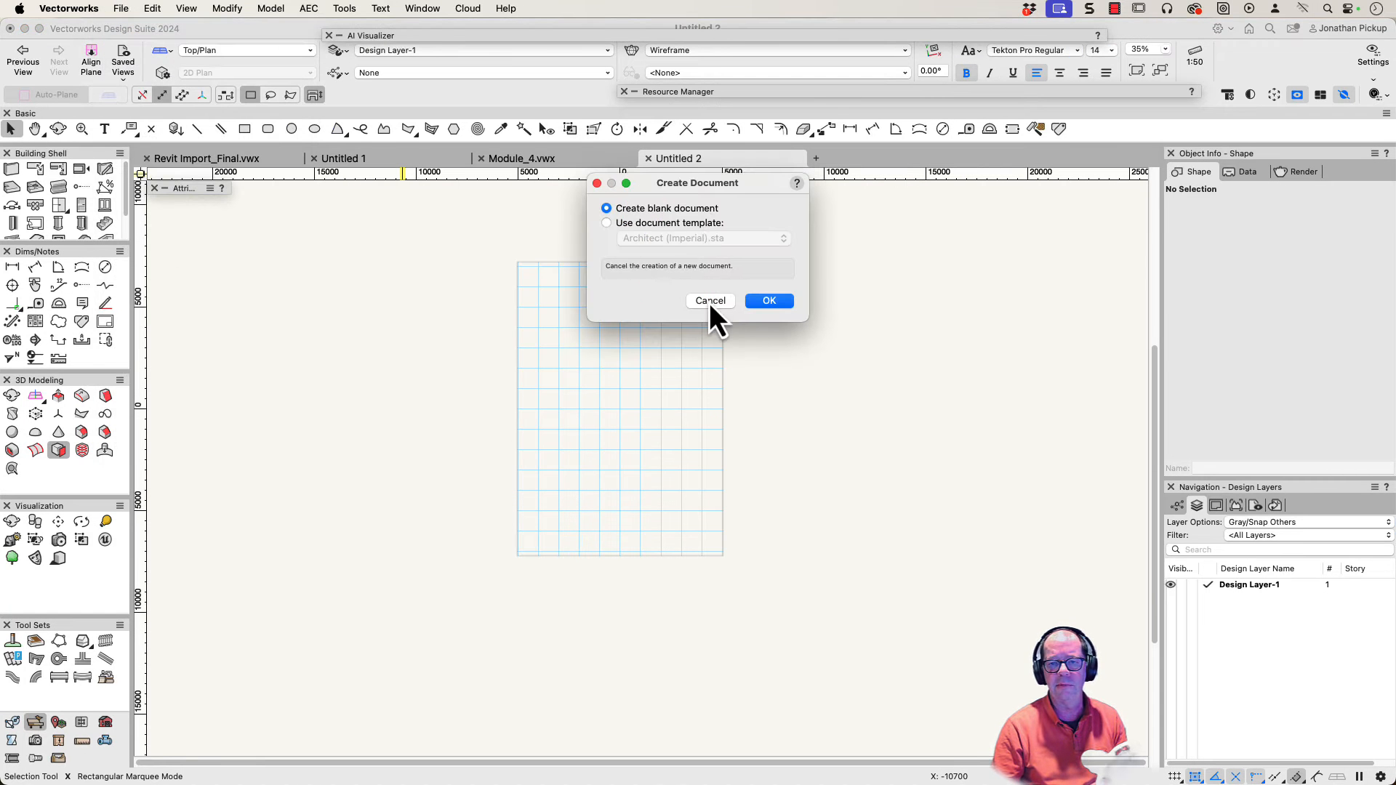
pyautogui.click(768, 299)
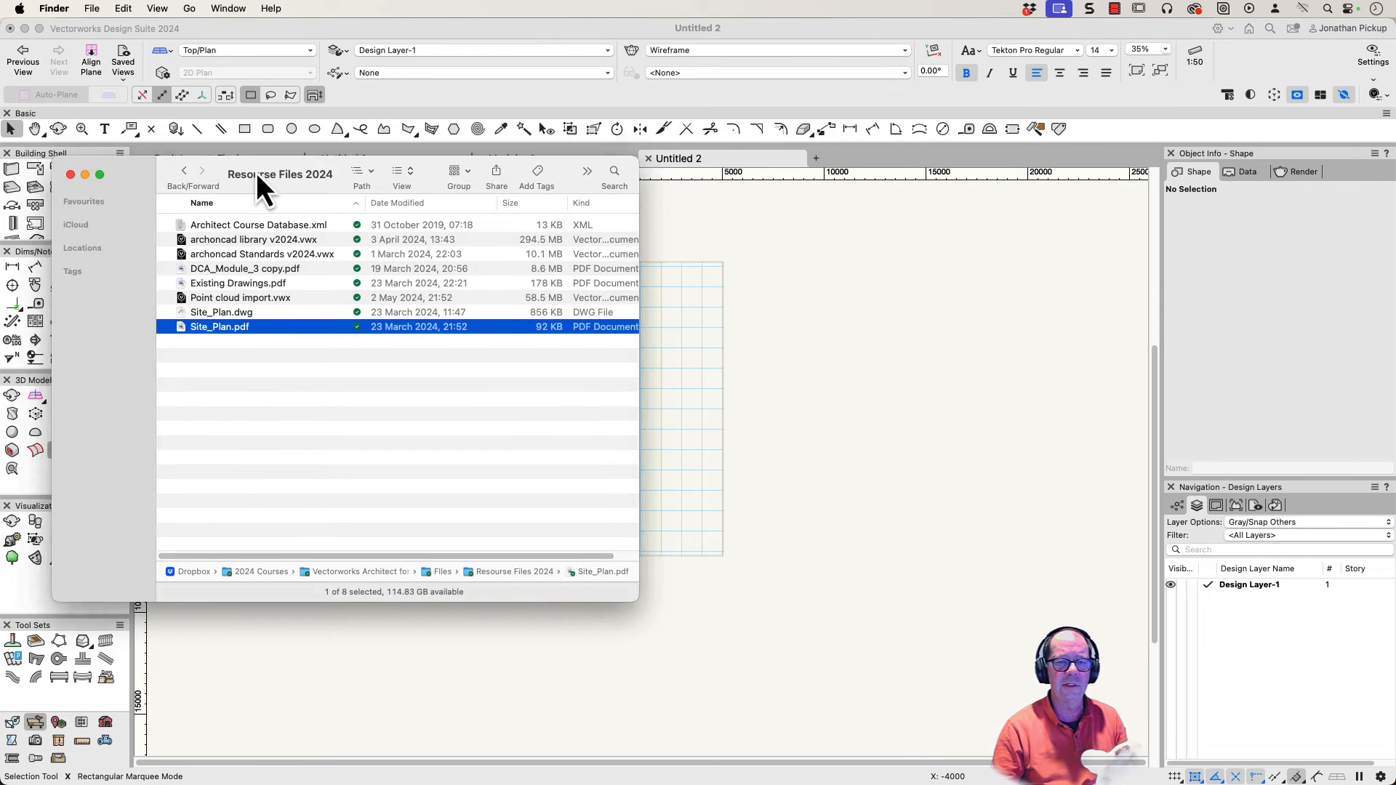
# Choose Site_Plan.dwg from Resource Files 2024 for import.
pyautogui.click(222, 319)
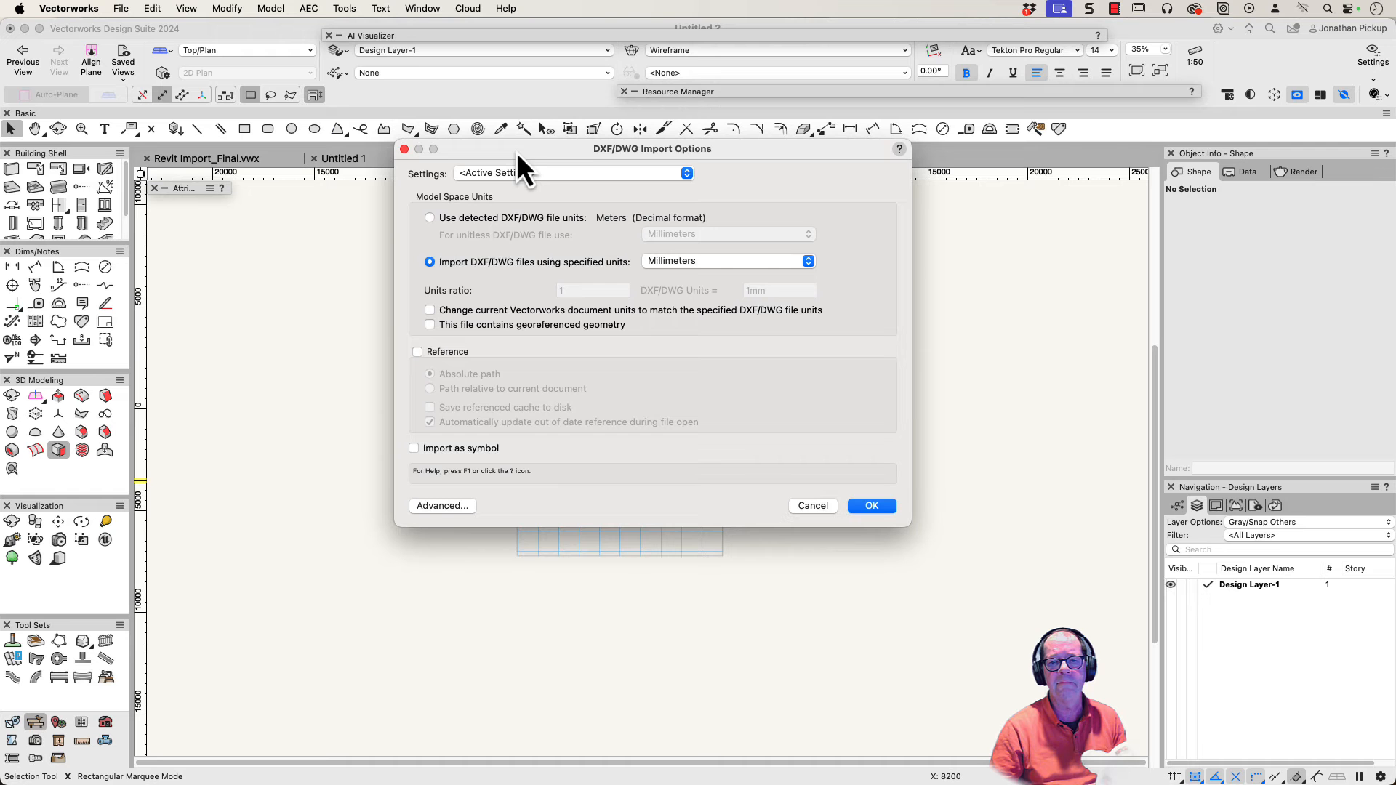
# Set import units to Feet, All 2D conversion and a class prefix in the advanced options.
pyautogui.click(726, 261)
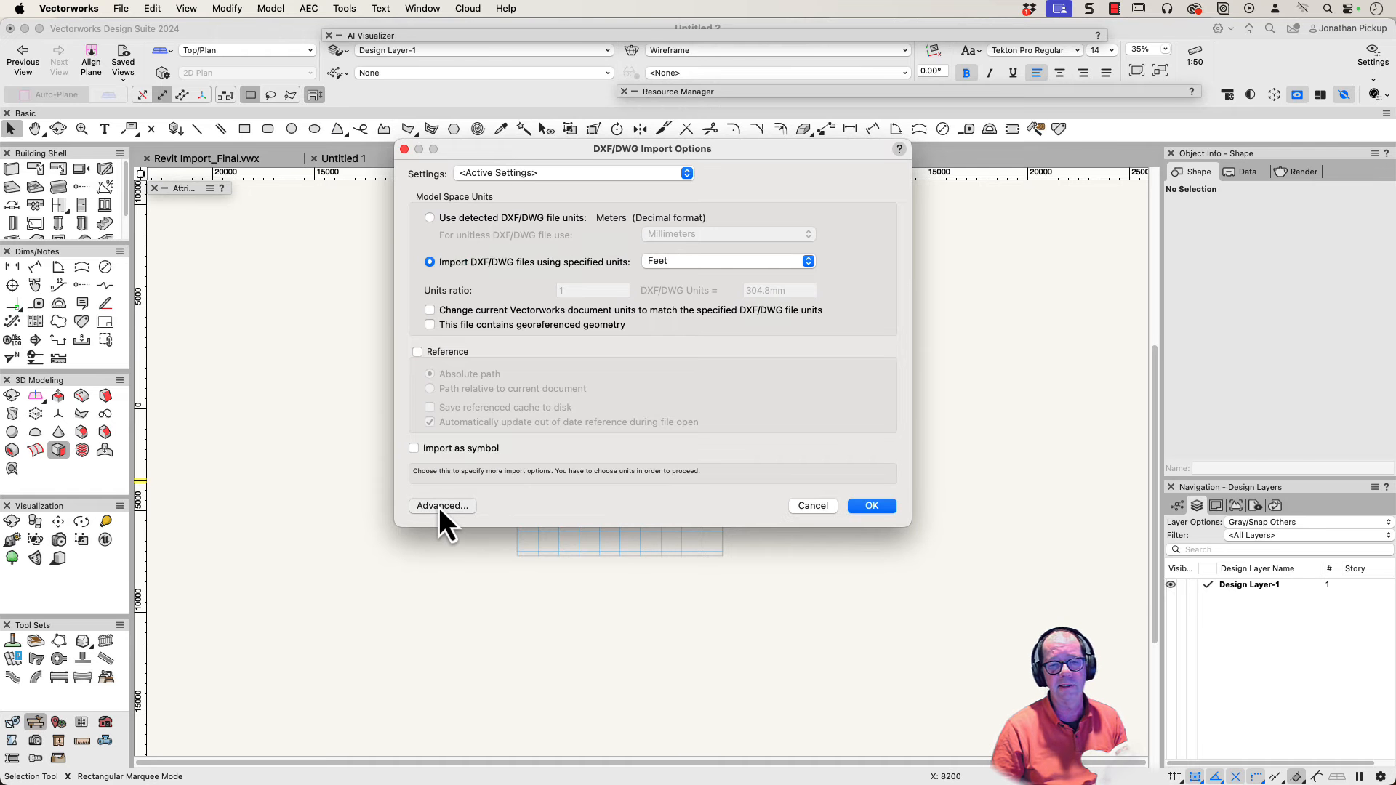
pyautogui.click(442, 506)
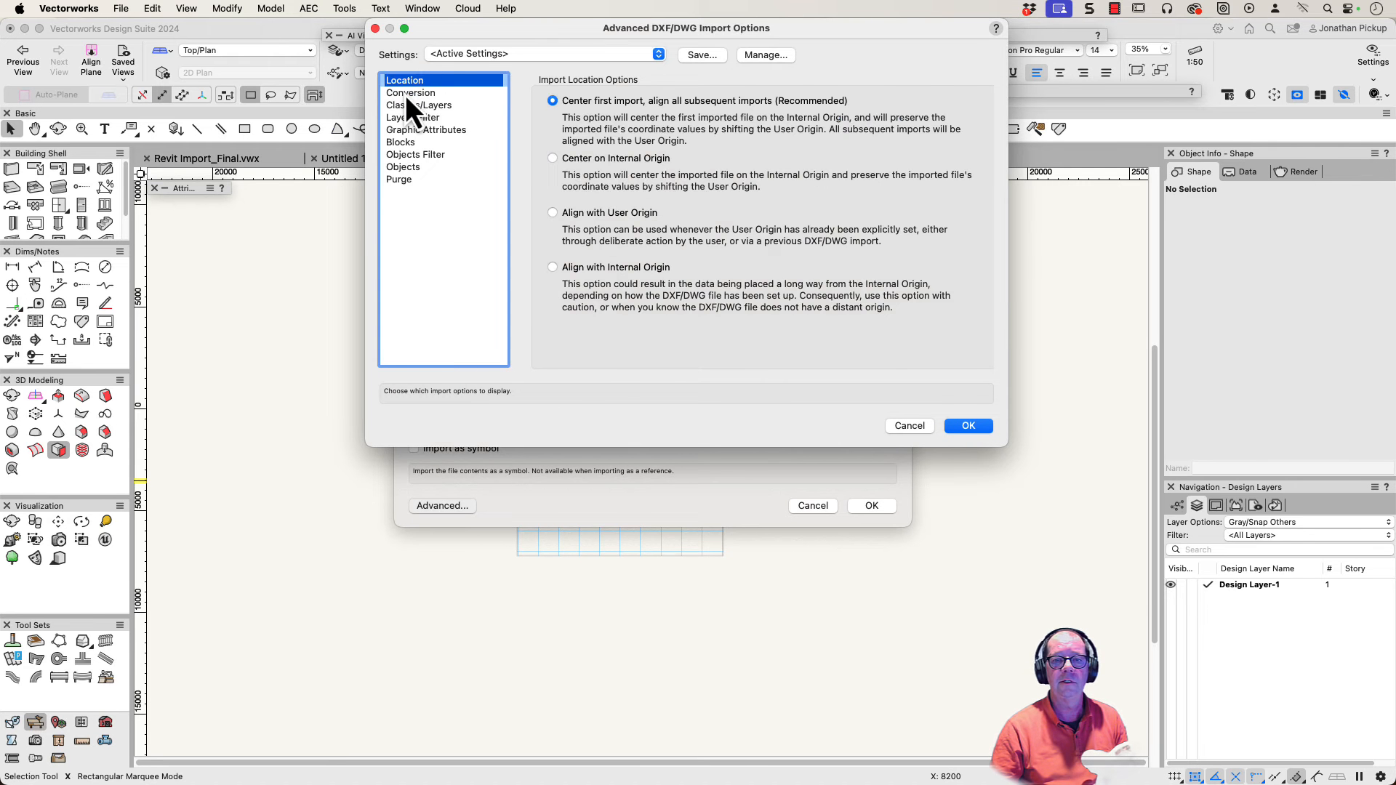
pyautogui.click(410, 93)
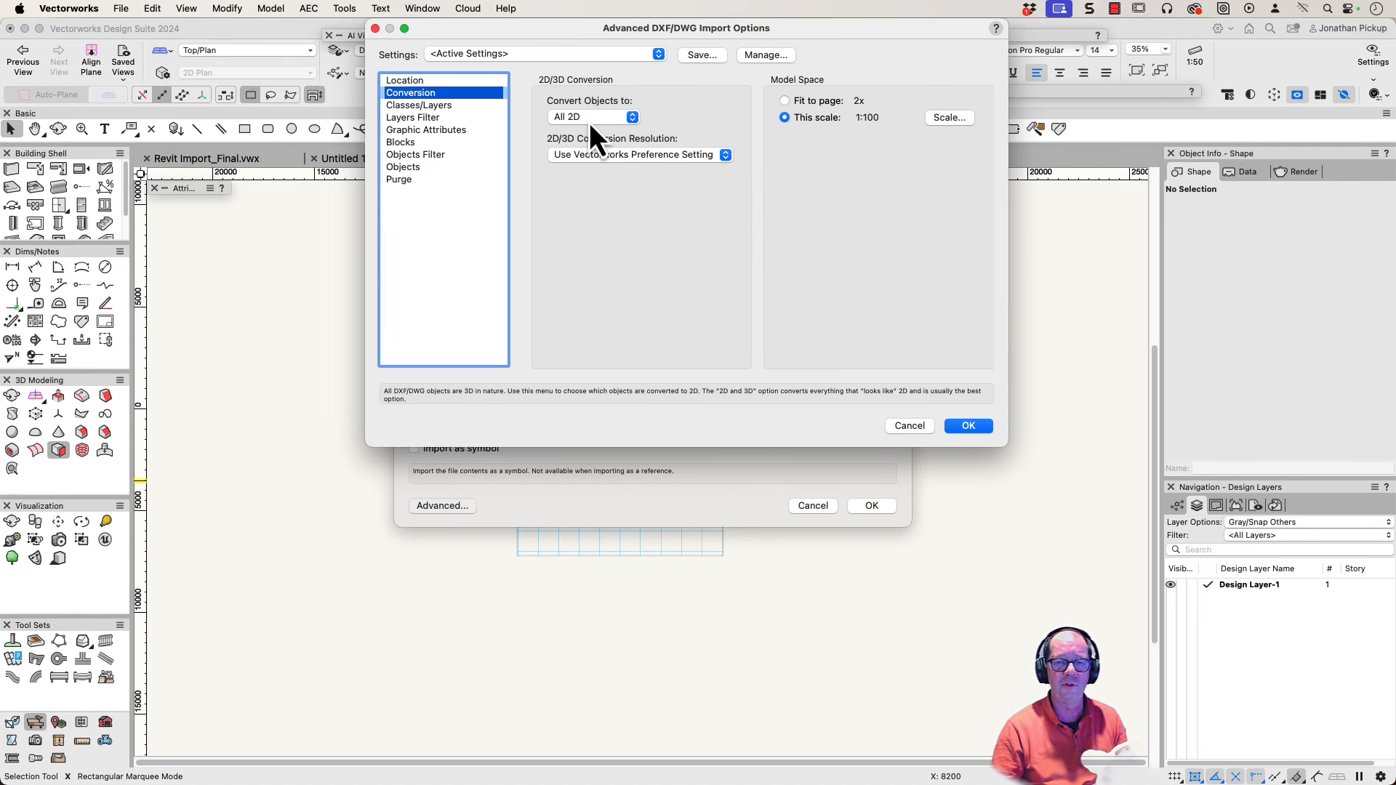
pyautogui.click(418, 104)
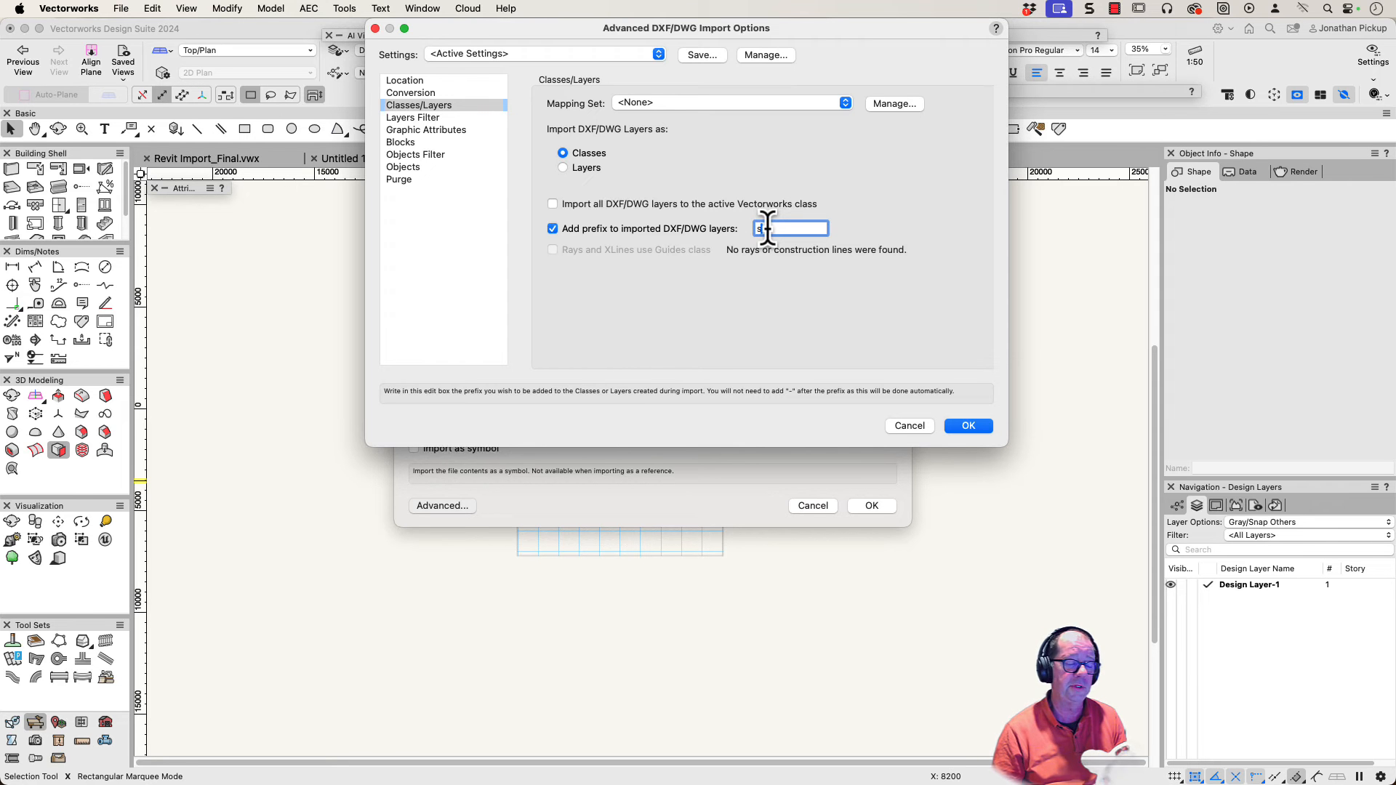
pyautogui.click(398, 179)
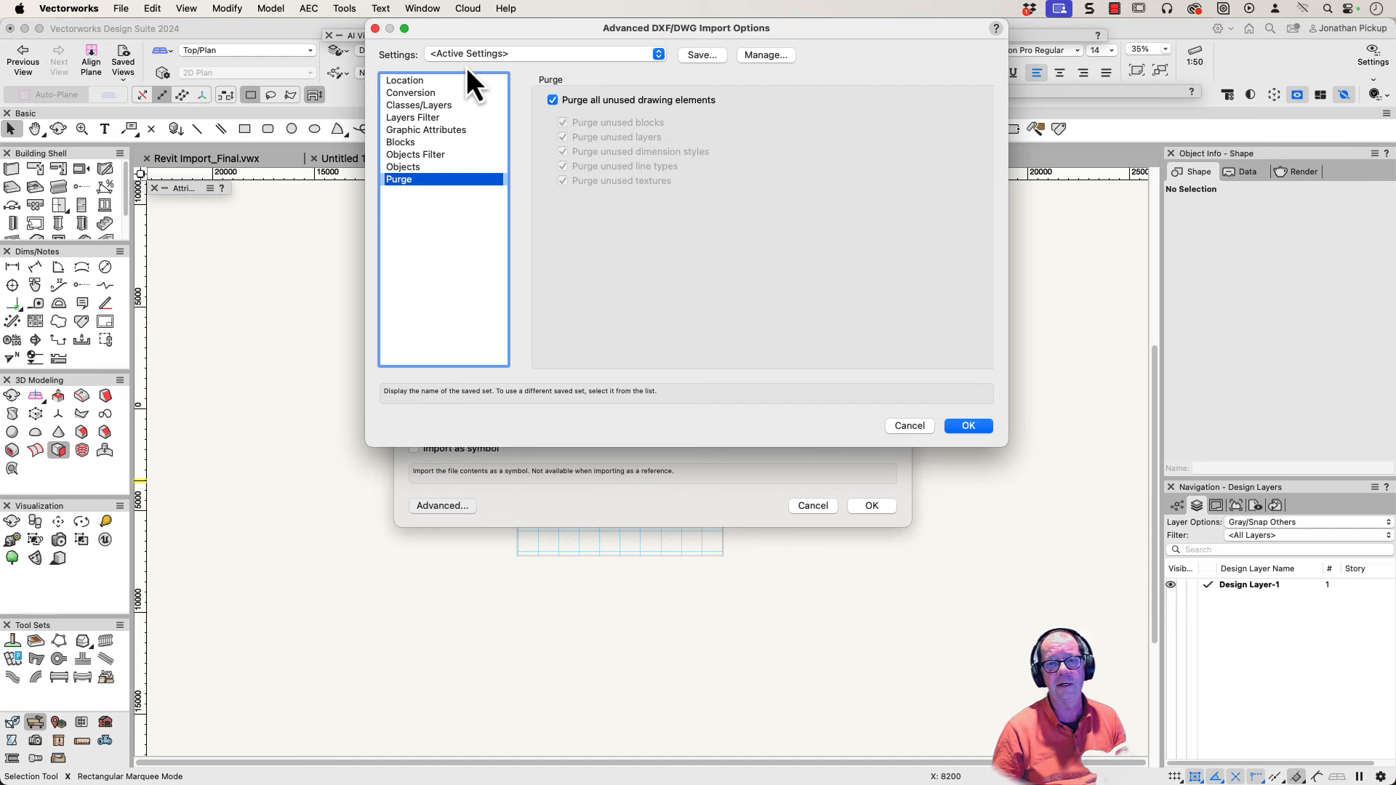
# Save the import choices as a 'Surveyor' preset and run the DWG import.
pyautogui.click(542, 53)
pyautogui.write('Surveyor')
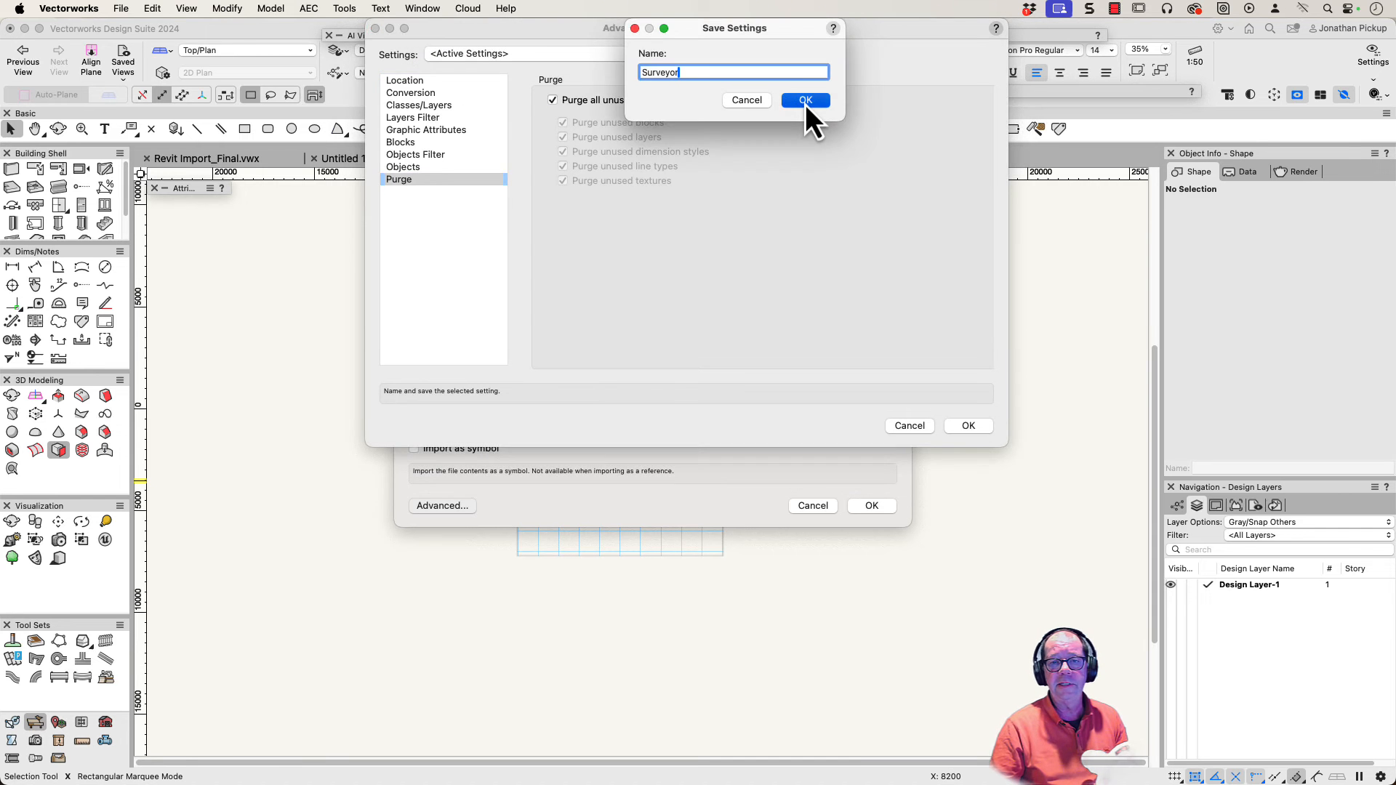
pyautogui.click(804, 100)
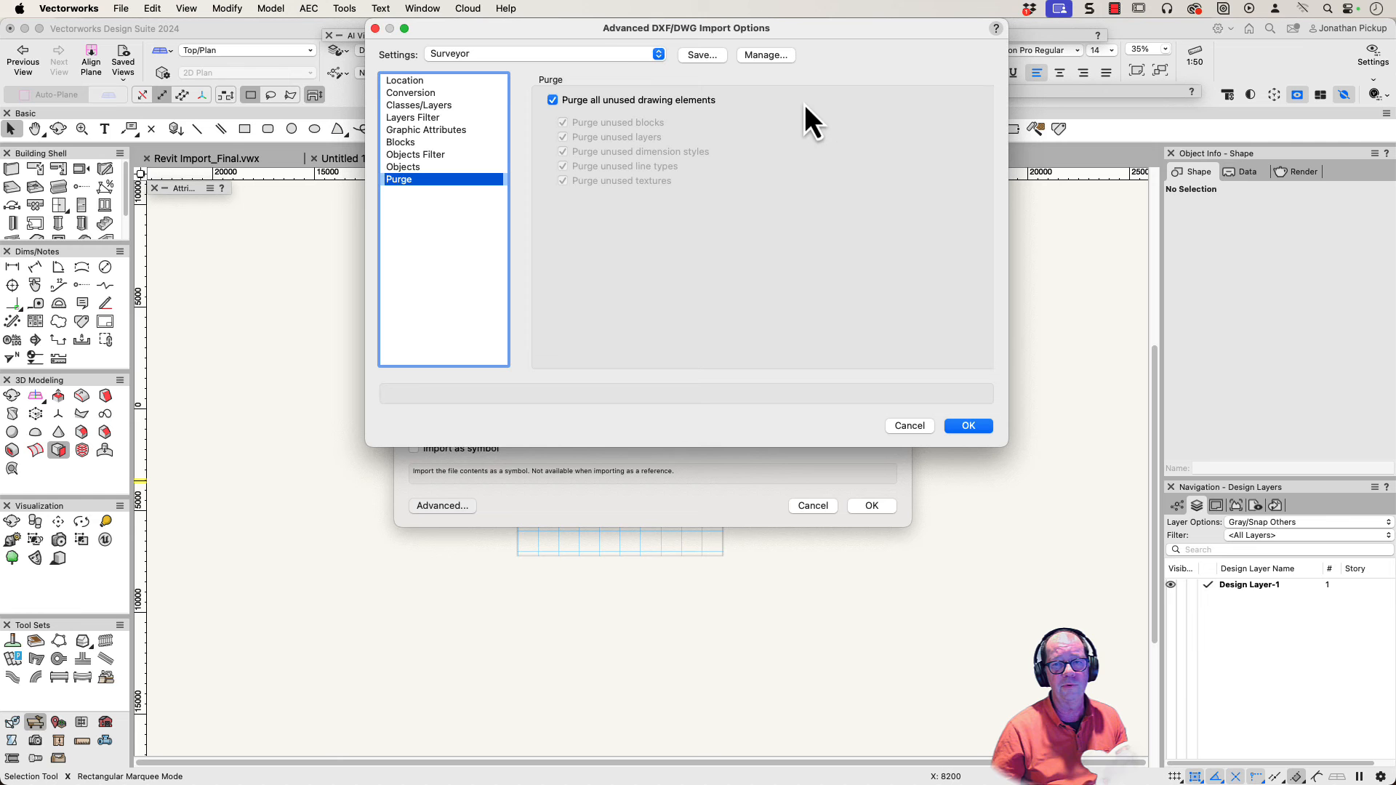
pyautogui.click(542, 53)
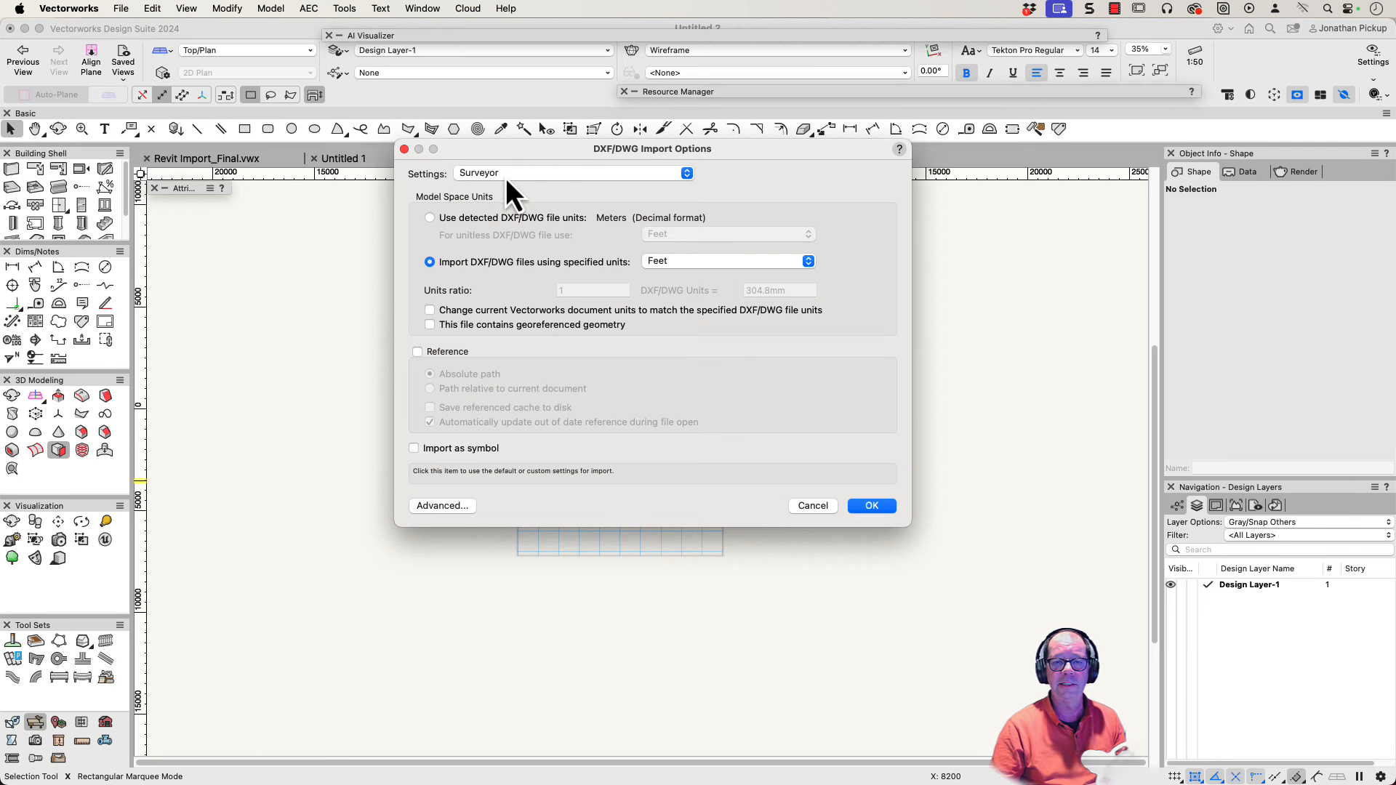
pyautogui.click(570, 173)
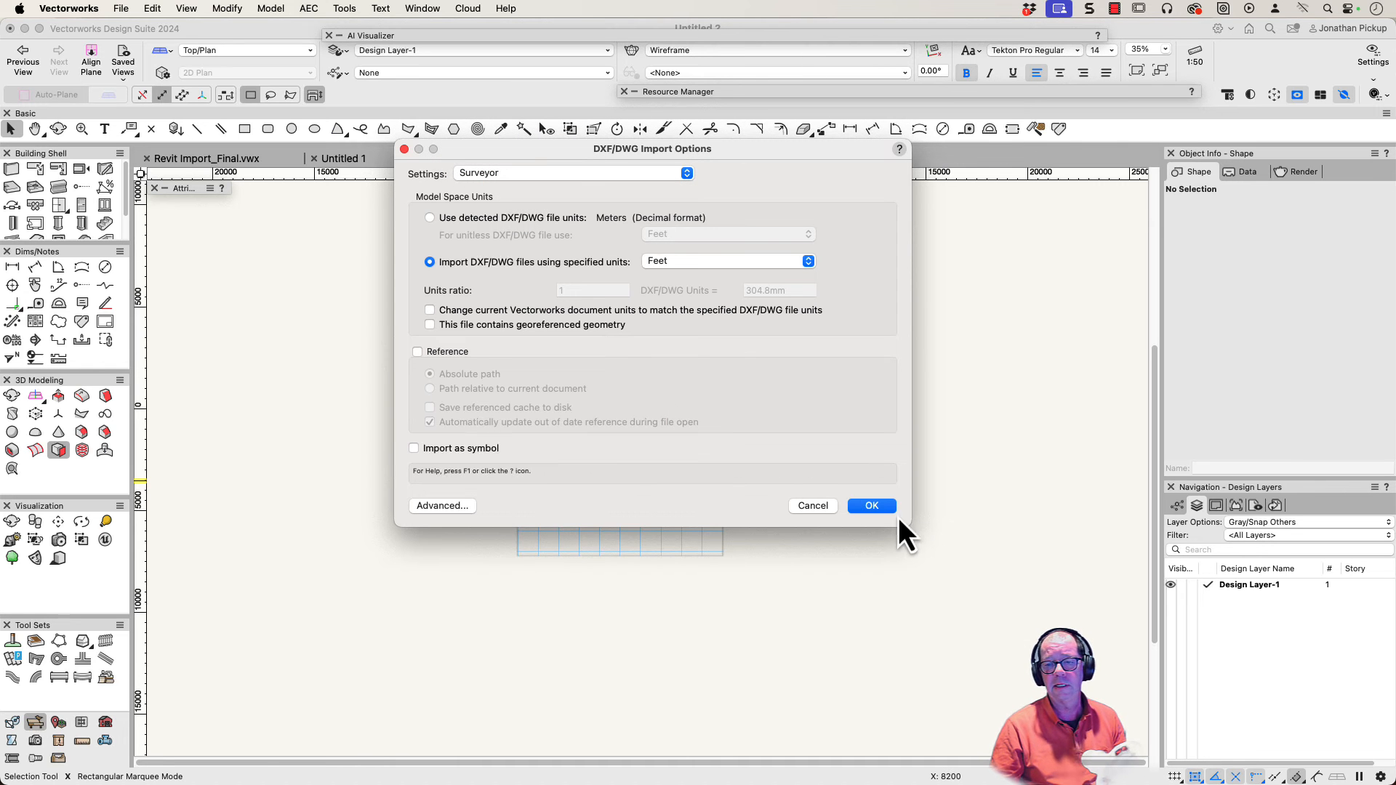
pyautogui.click(871, 506)
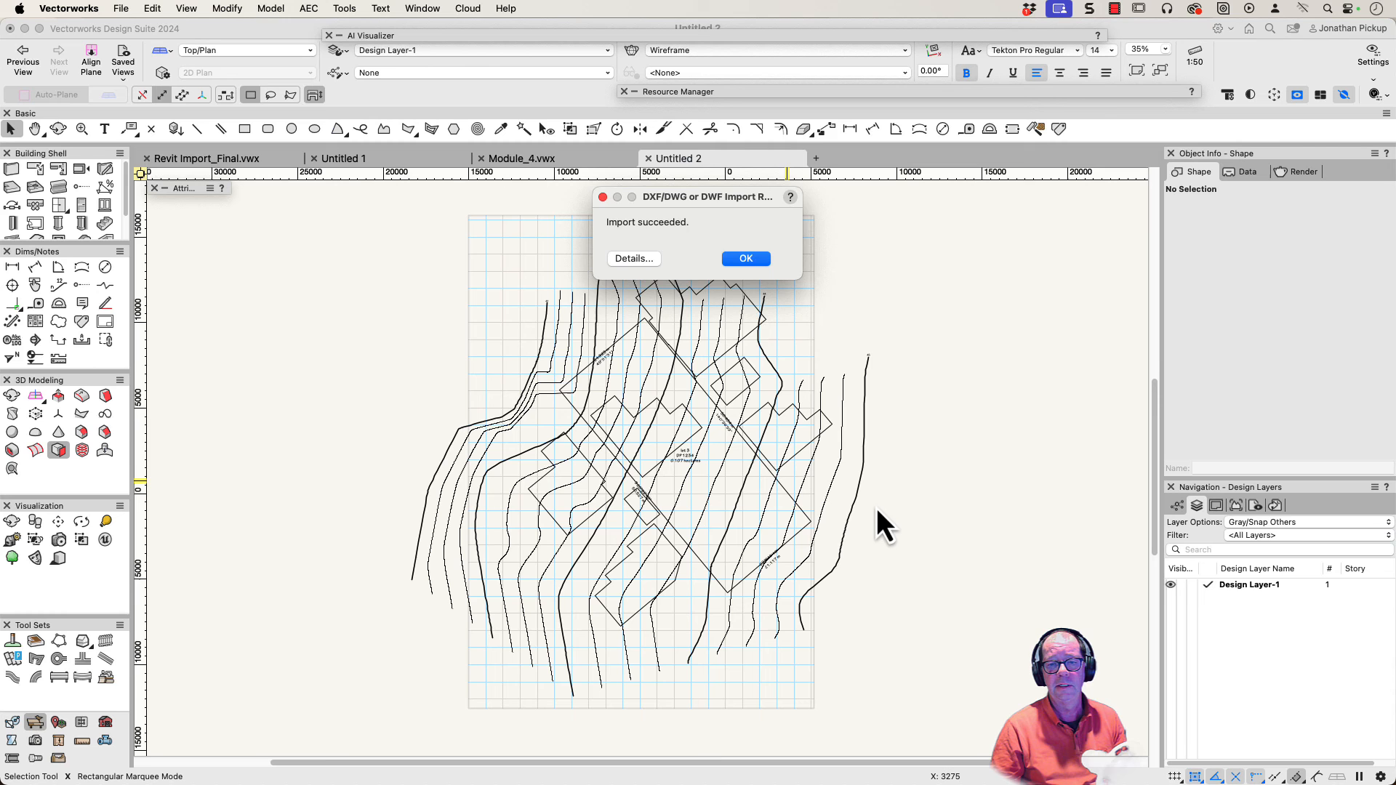
# Dismiss the Import succeeded message, leaving contours on the Site_Plan layer.
pyautogui.click(745, 259)
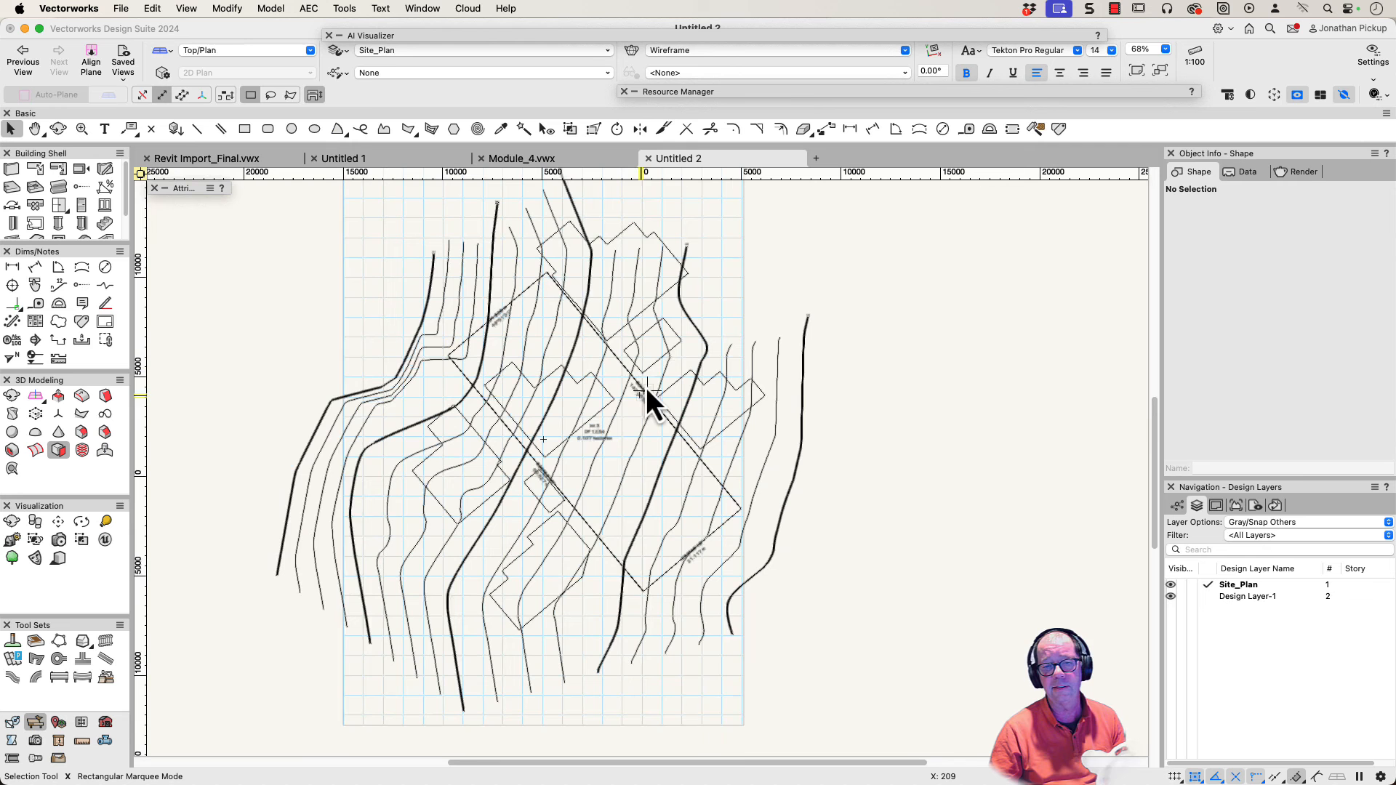
# Scale Objects by distance along the boundary to 50.494 m, applied to the entire drawing.
pyautogui.click(227, 9)
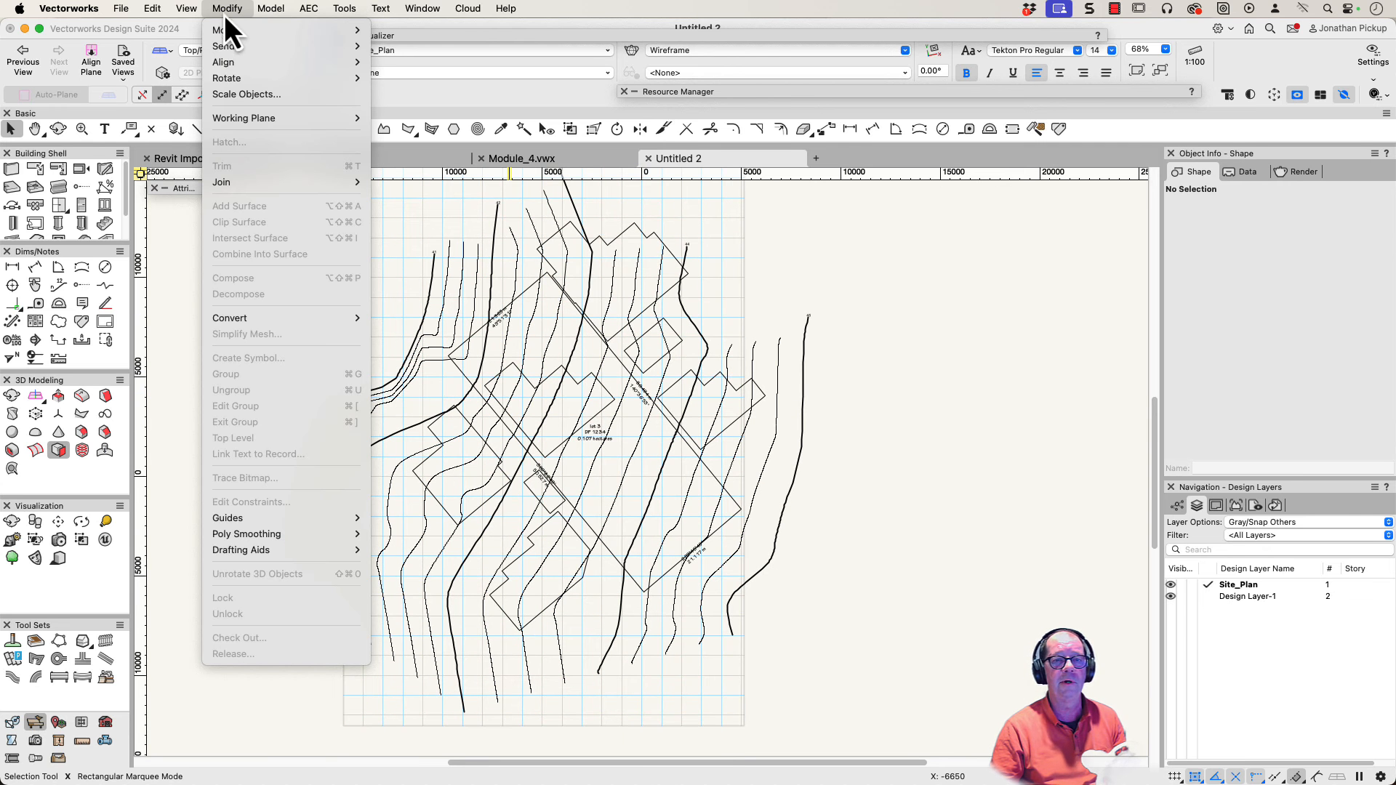
pyautogui.click(247, 93)
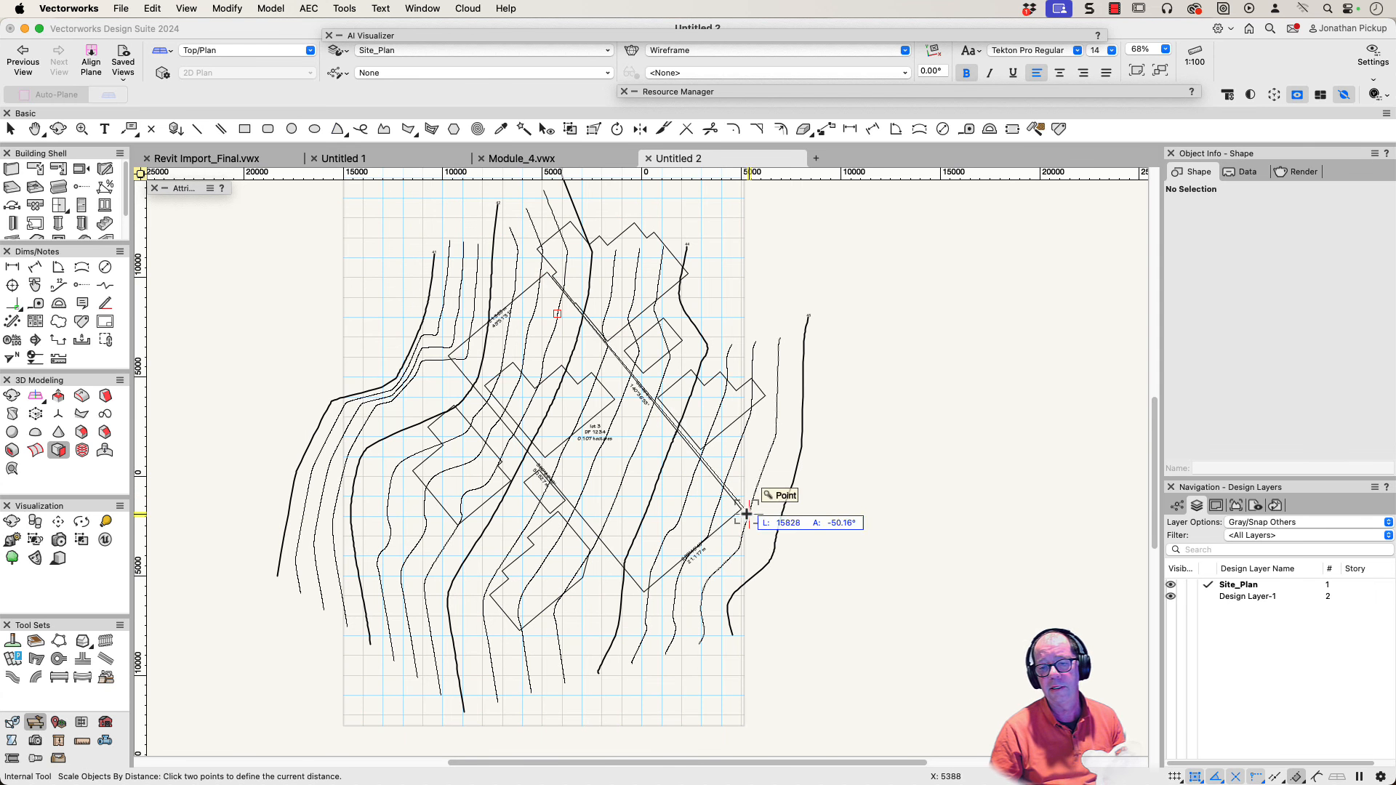
pyautogui.click(744, 511)
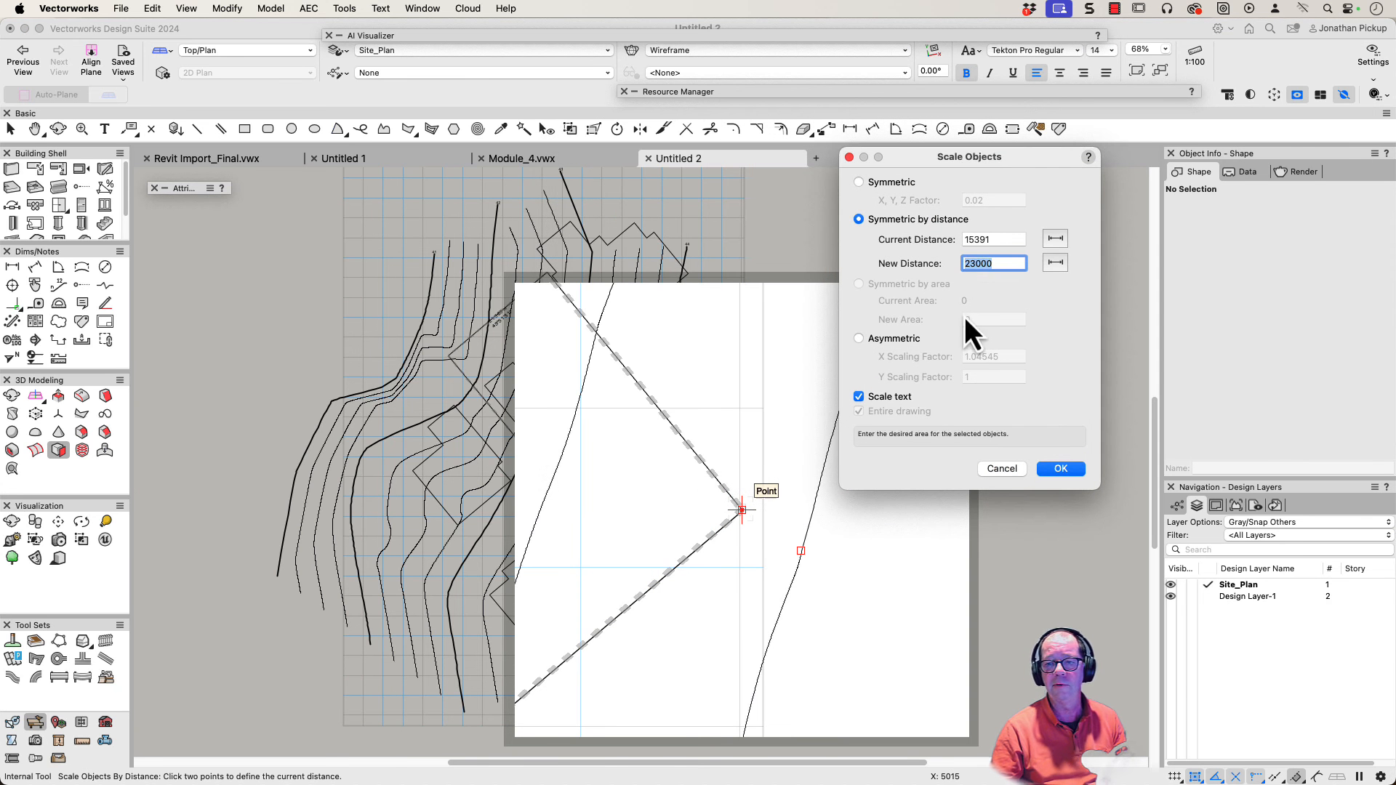
pyautogui.write('50.45')
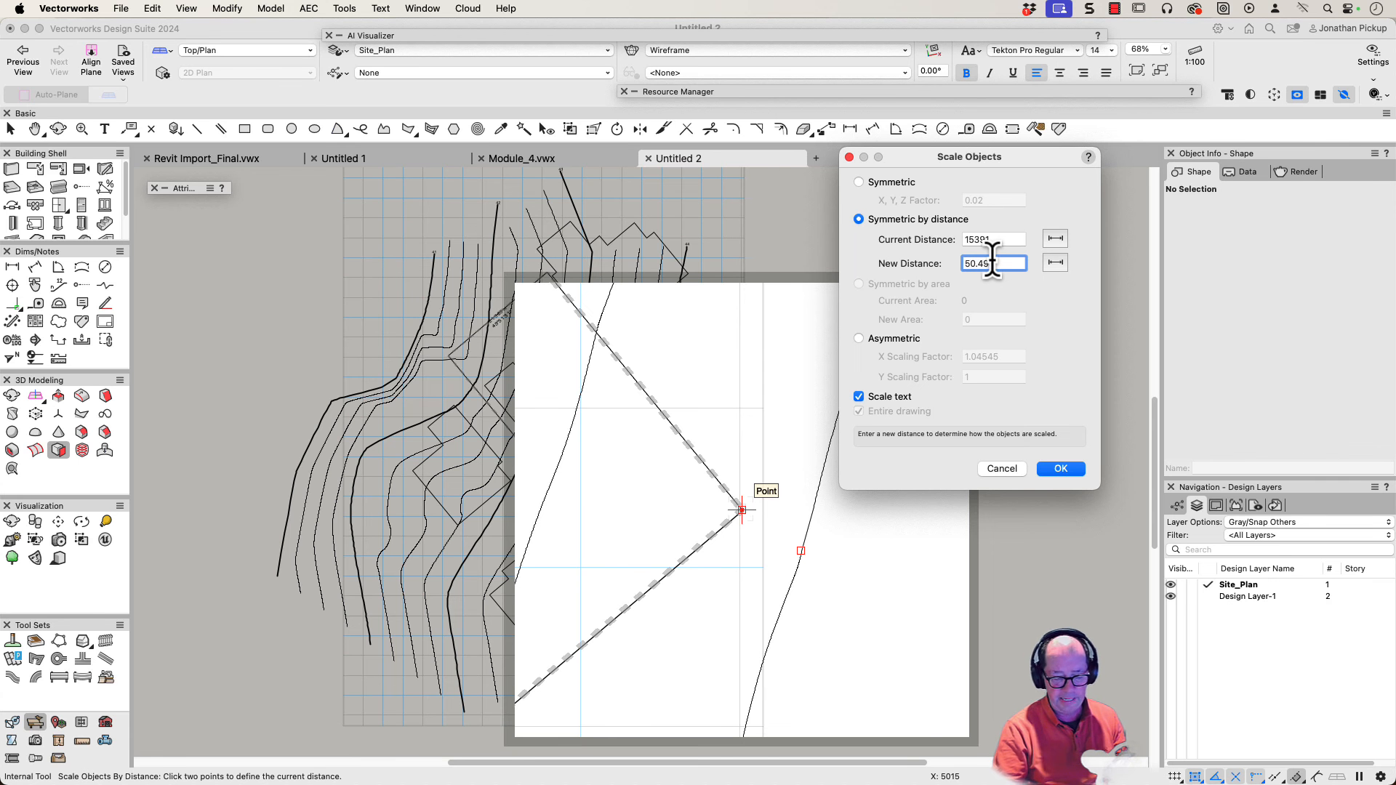
pyautogui.write('m')
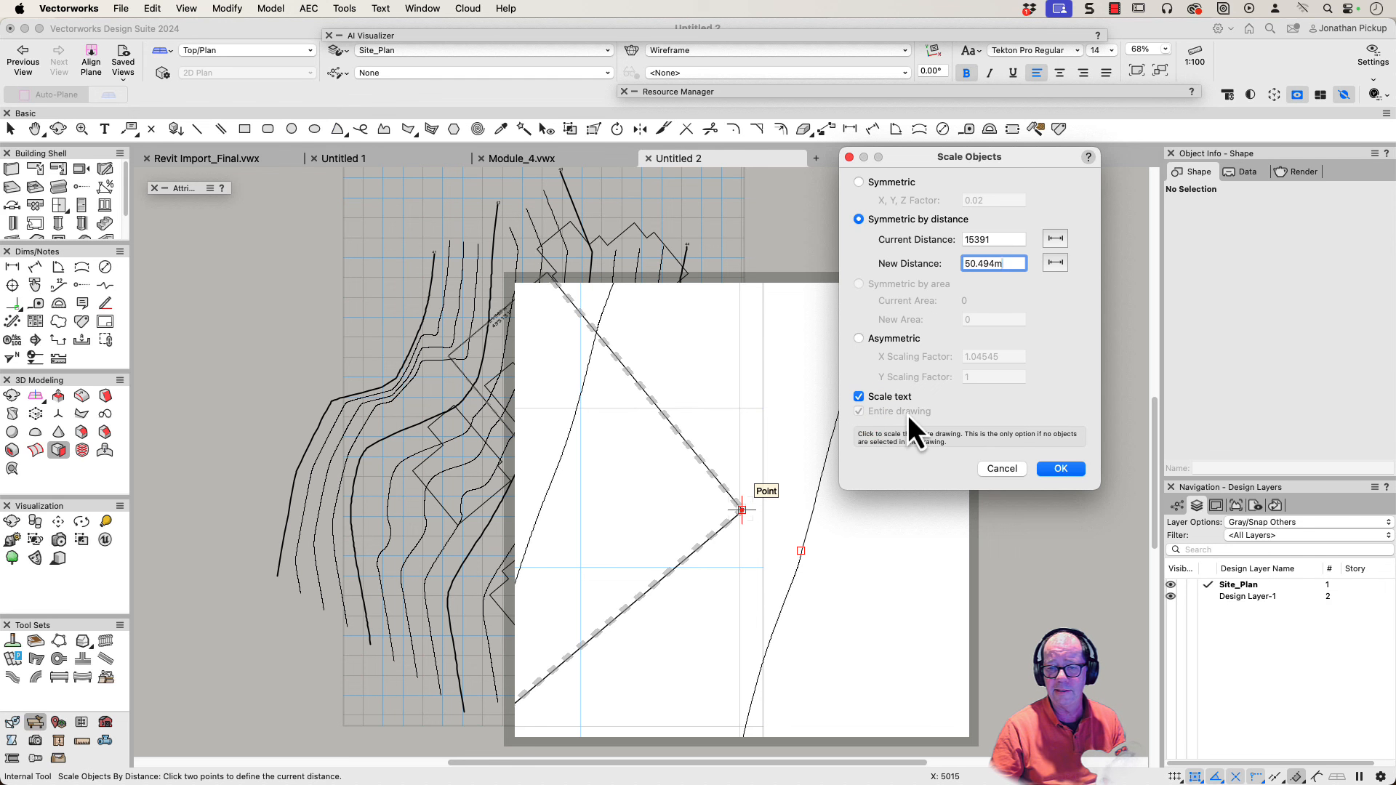
pyautogui.moveTo(895, 436)
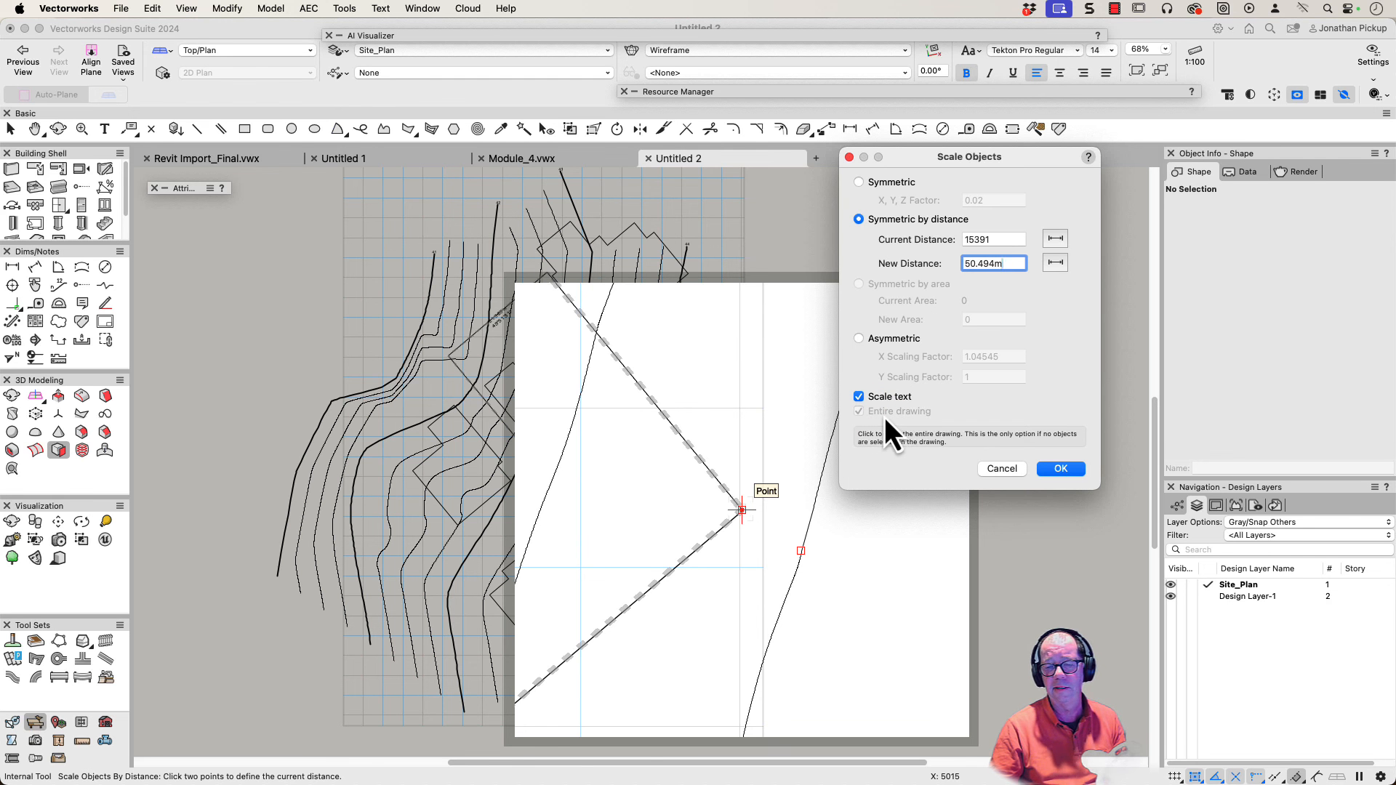
pyautogui.click(1060, 469)
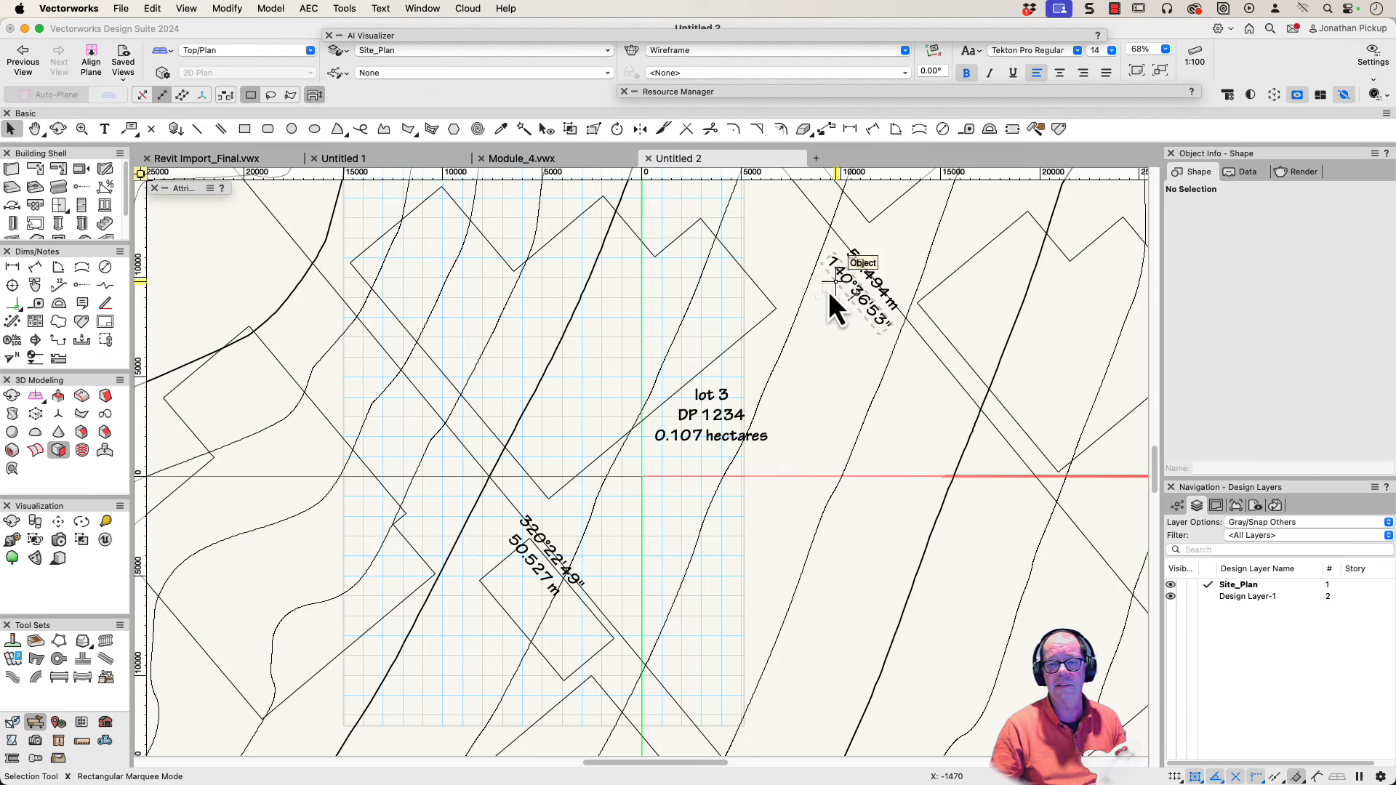